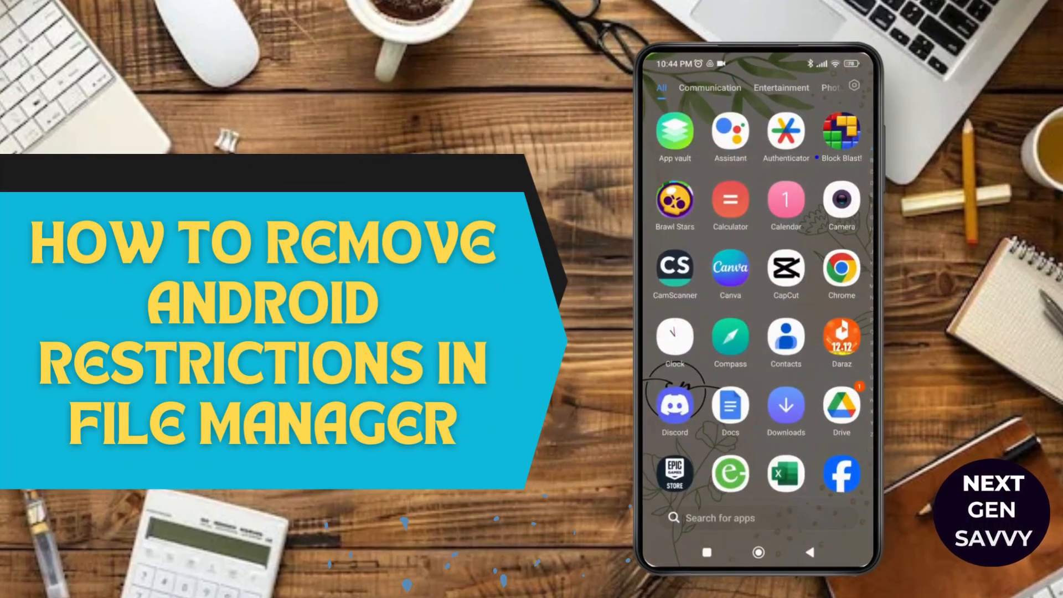
# Expand Internal shared storage to list Android, DCIM, Documents, Download and Music.
pyautogui.scroll(-3)
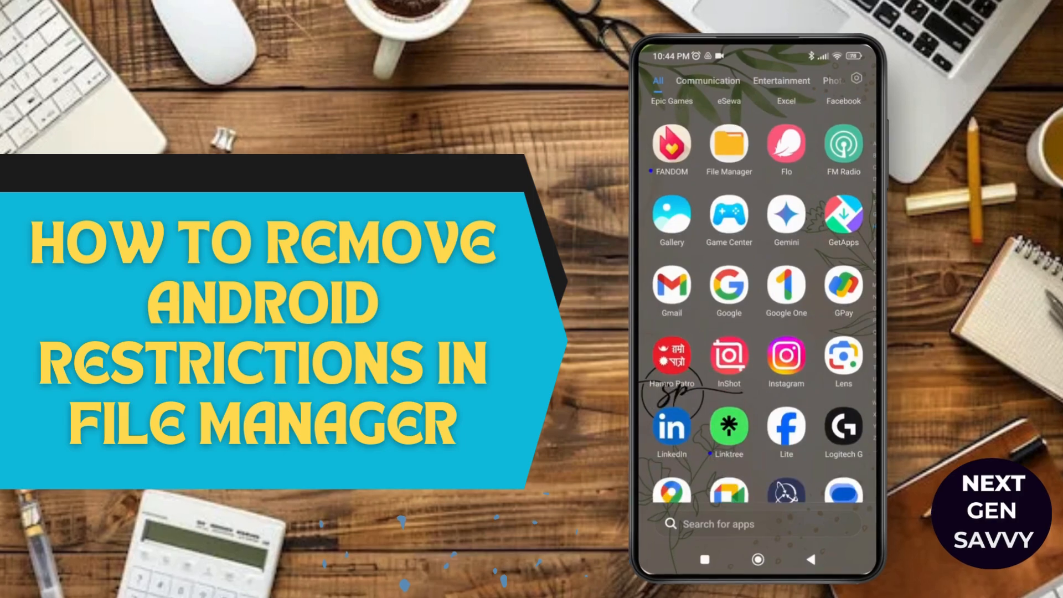
pyautogui.scroll(-3)
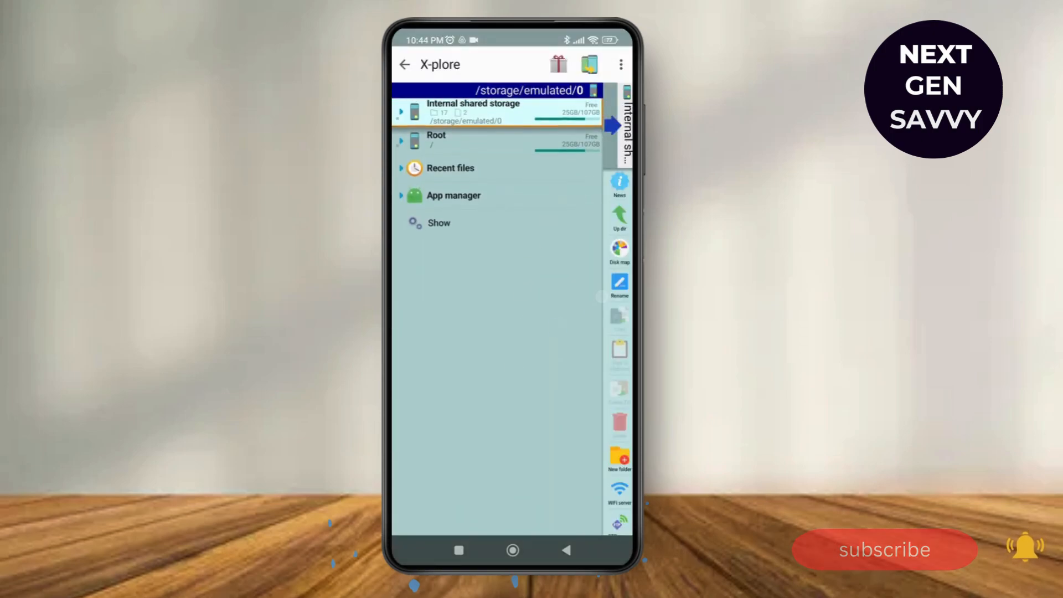
pyautogui.click(473, 112)
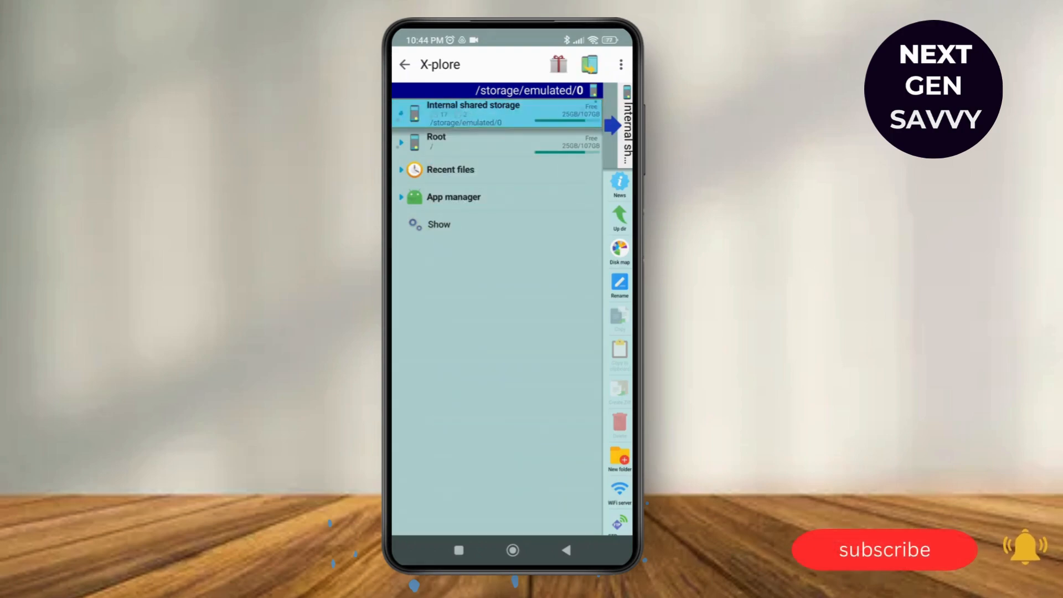
pyautogui.click(473, 113)
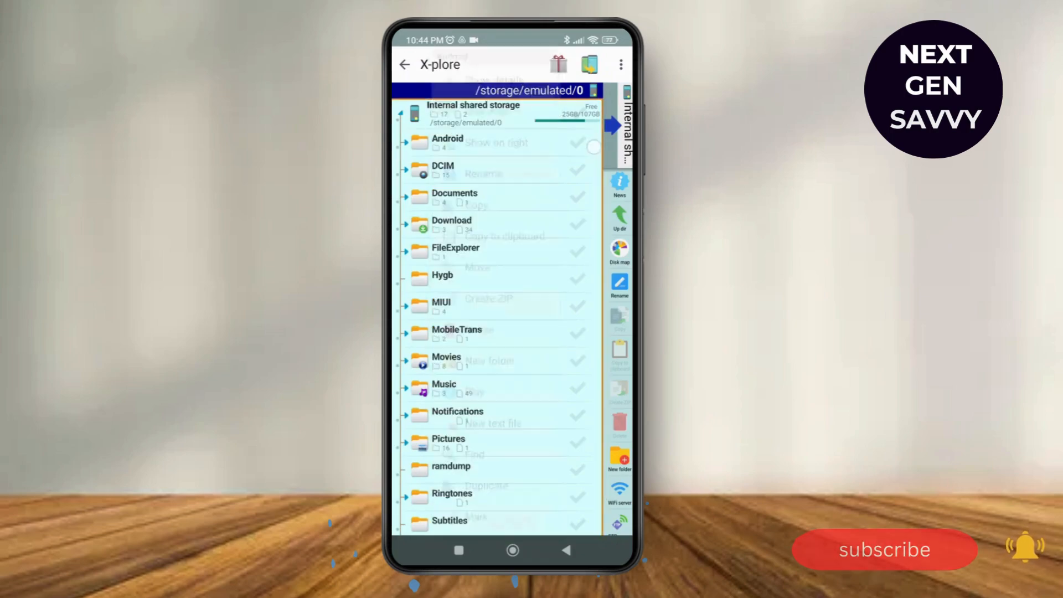
# Continue the Special access request and choose the Android folder in the system picker, showing media and obj.
pyautogui.click(446, 143)
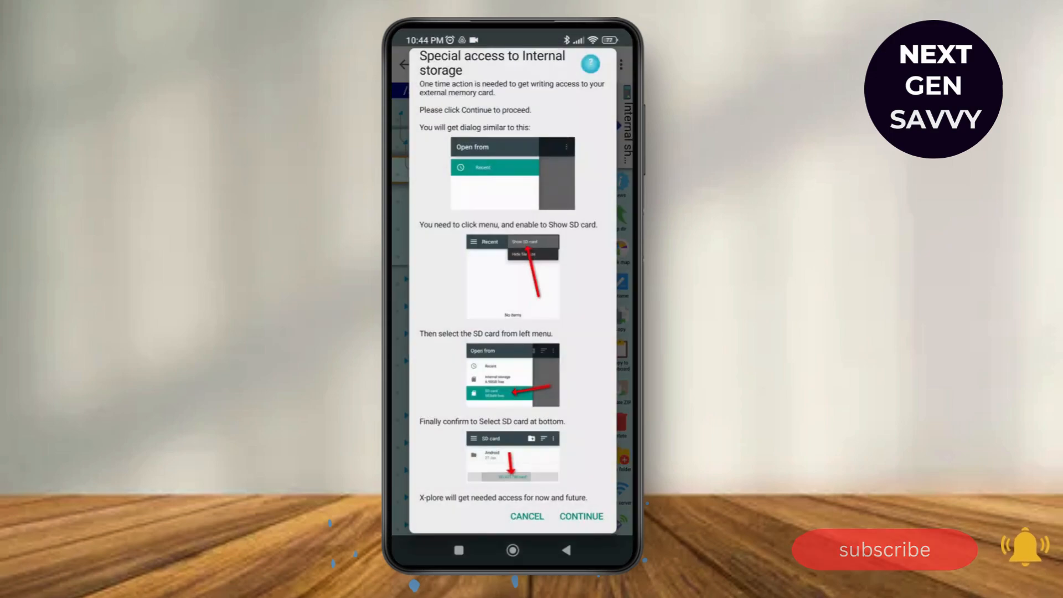
pyautogui.click(580, 516)
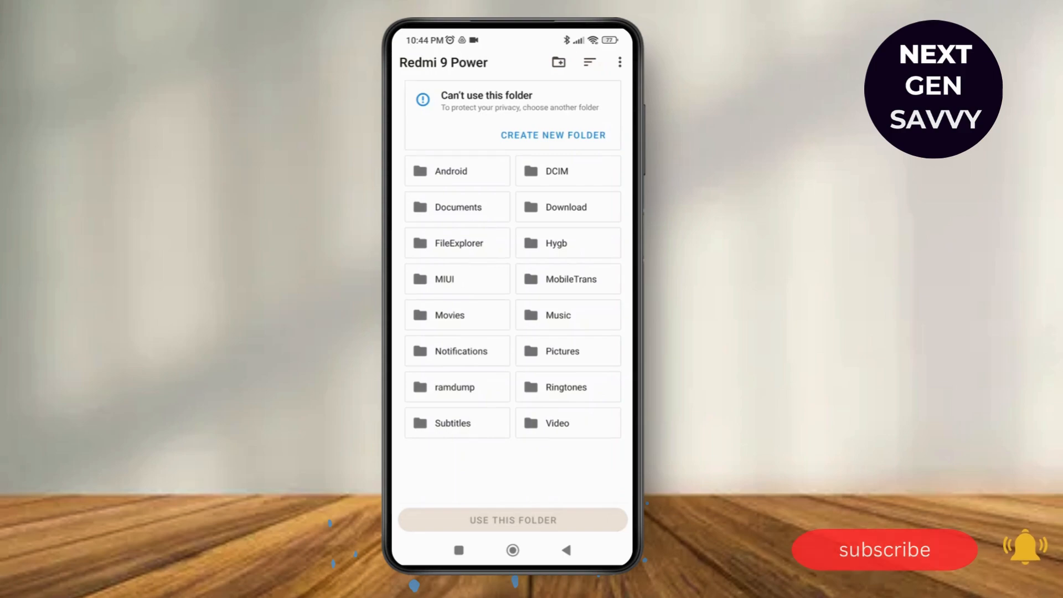
pyautogui.click(450, 171)
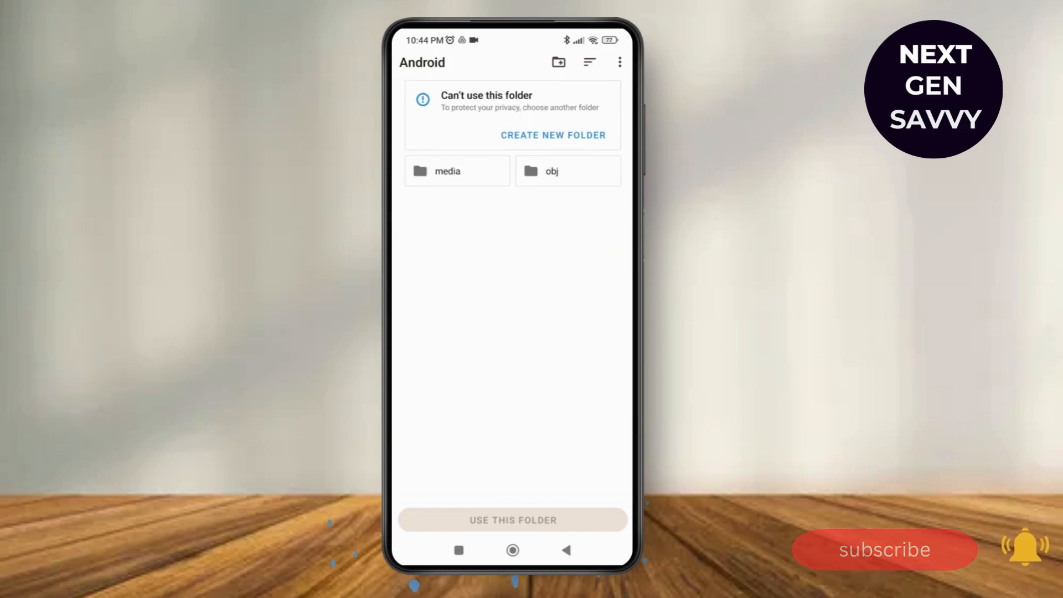